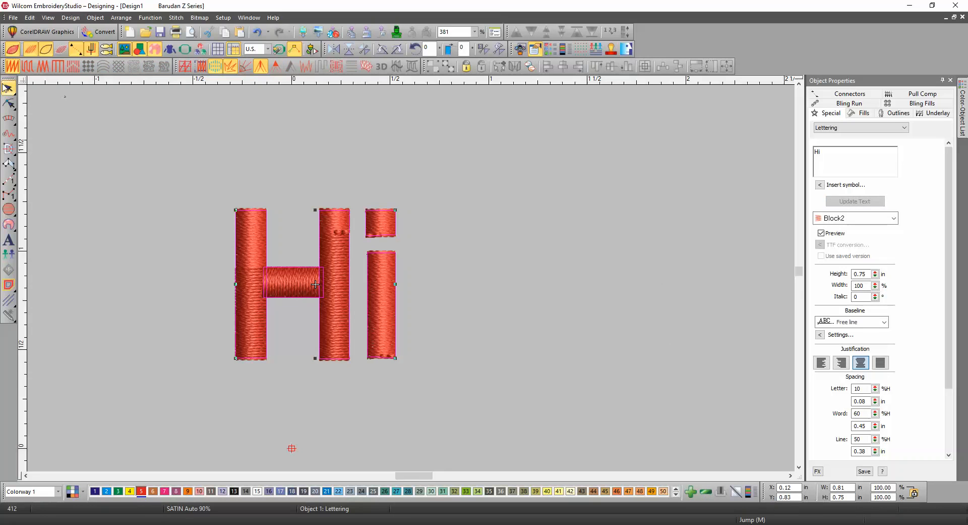
Switch the 'Hi' lettering to Reshape Object mode to show its control points
left_click(9, 104)
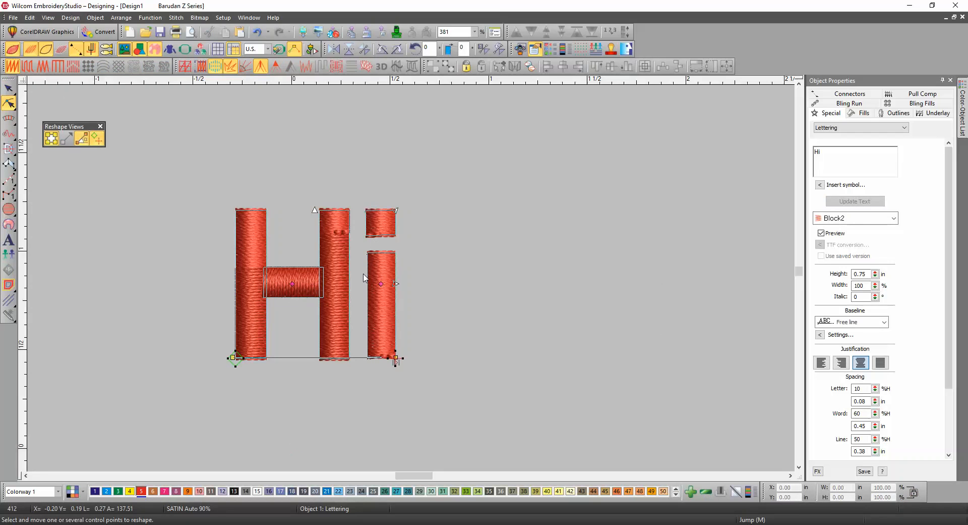
mouse_move(396, 263)
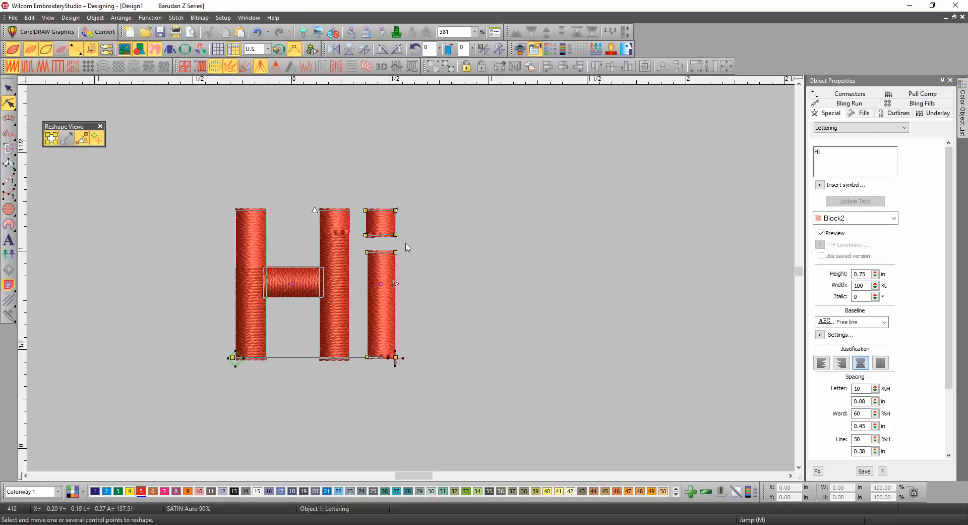
Select the dot of the 'i' and raise it higher above the stem
left_click(379, 222)
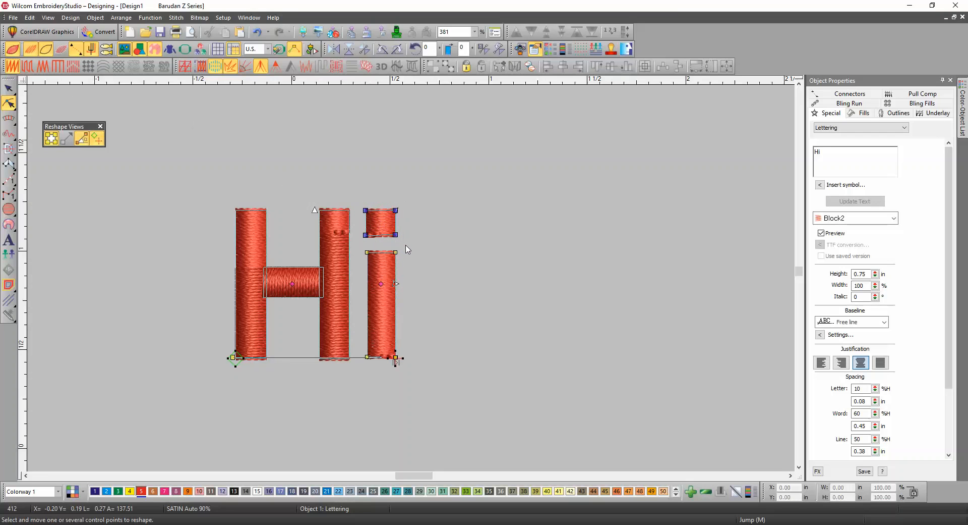
mouse_move(404, 249)
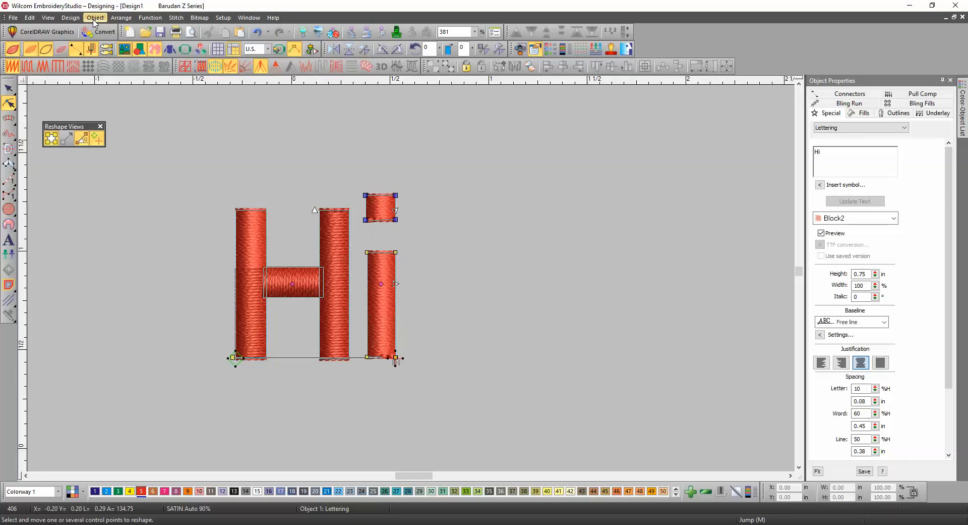
left_click(95, 17)
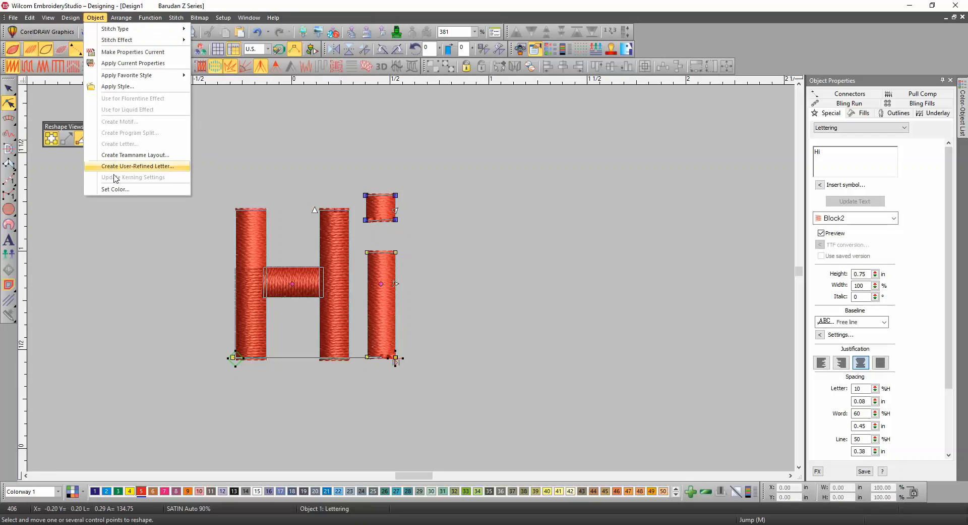
Create a user-refined letter 'User 1' with the All height range option
left_click(137, 165)
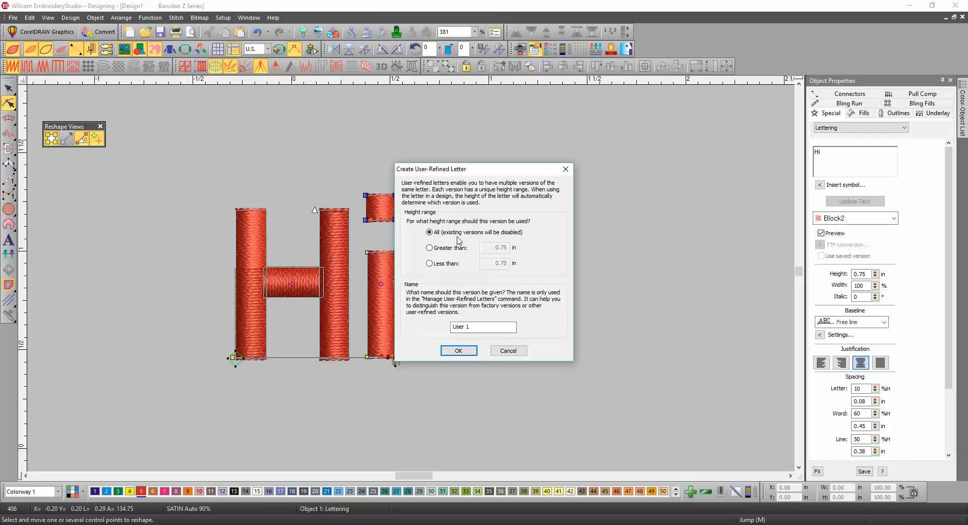
left_click(429, 232)
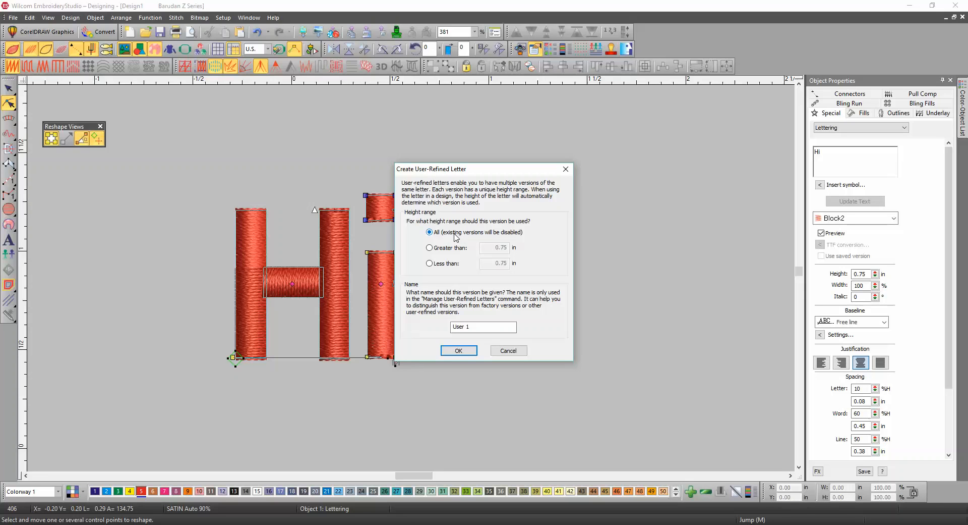